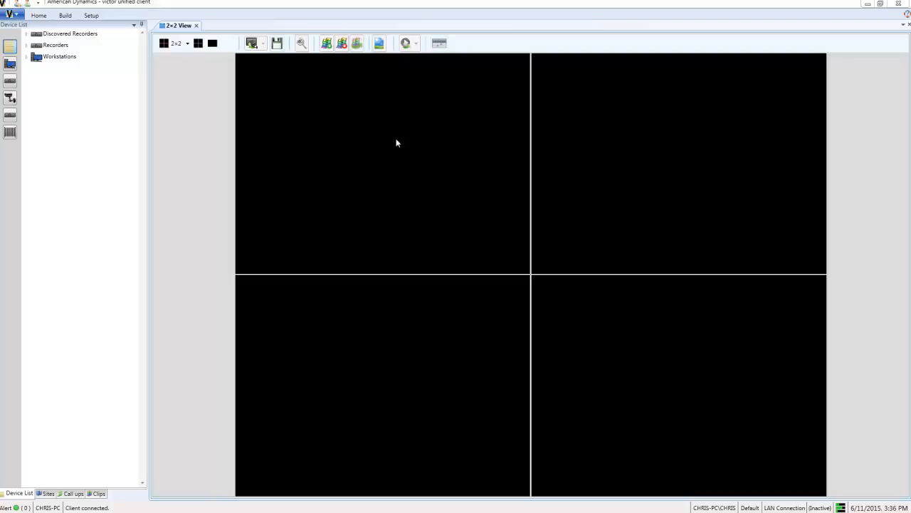
{"action": "mouse_move", "coordinate": [168, 80]}
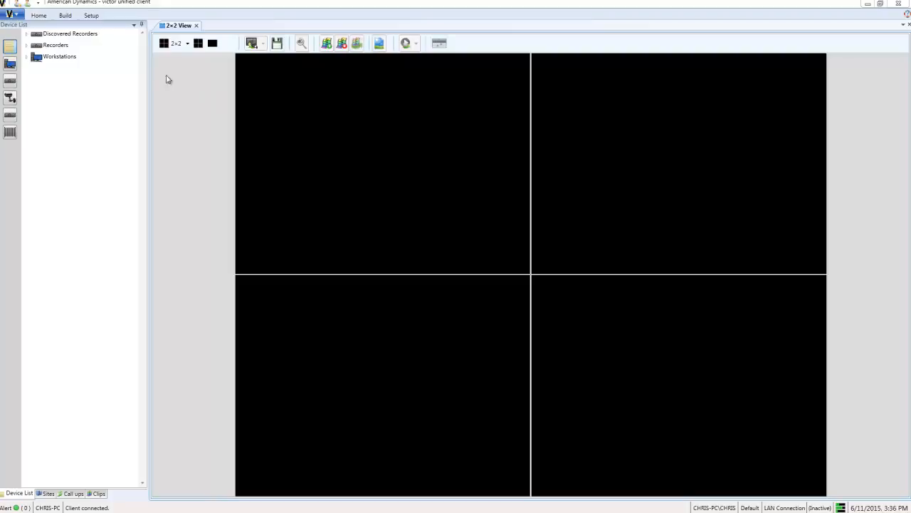
Start a new recorder from Setup > Recorders and expand its WAN Configuration section
{"action": "left_click", "coordinate": [18, 31]}
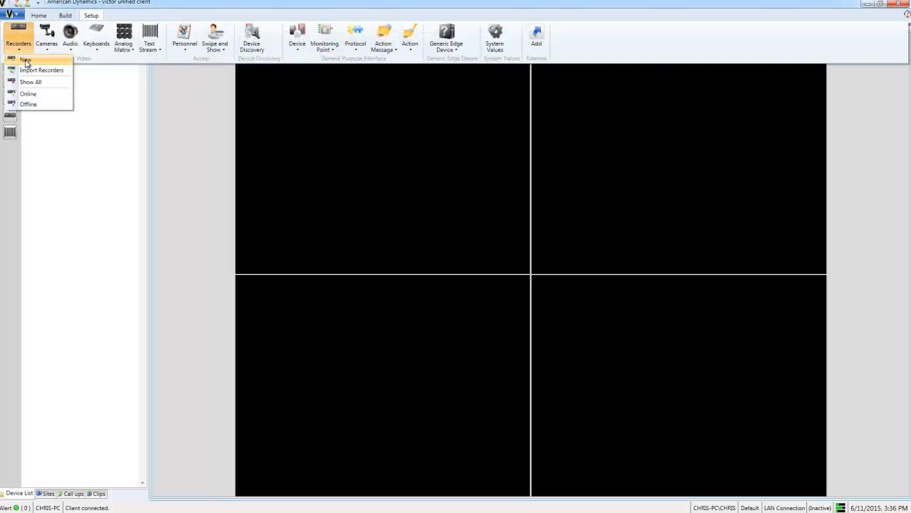
{"action": "left_click", "coordinate": [26, 59]}
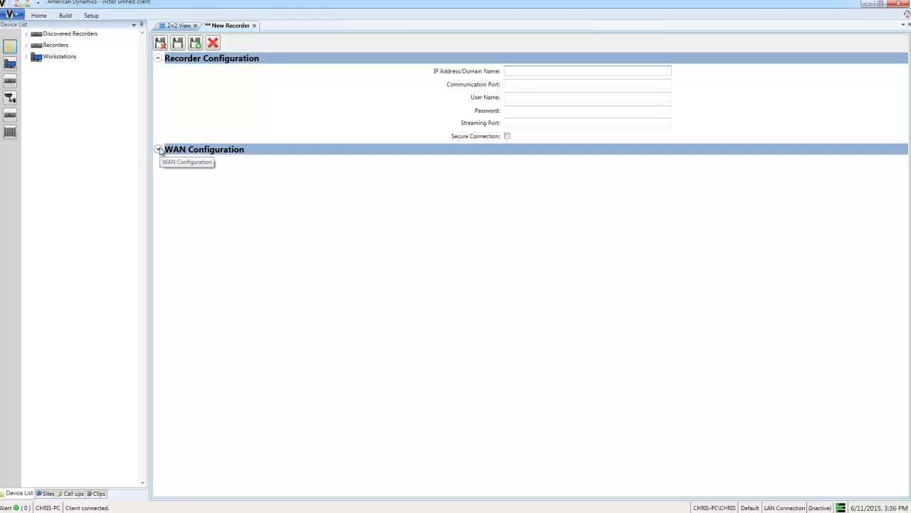
{"action": "left_click", "coordinate": [158, 150]}
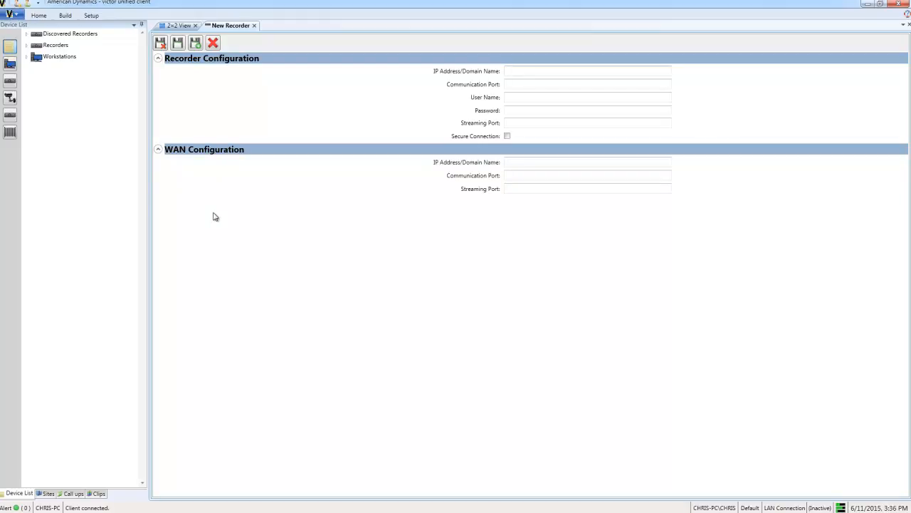
{"action": "mouse_move", "coordinate": [259, 39]}
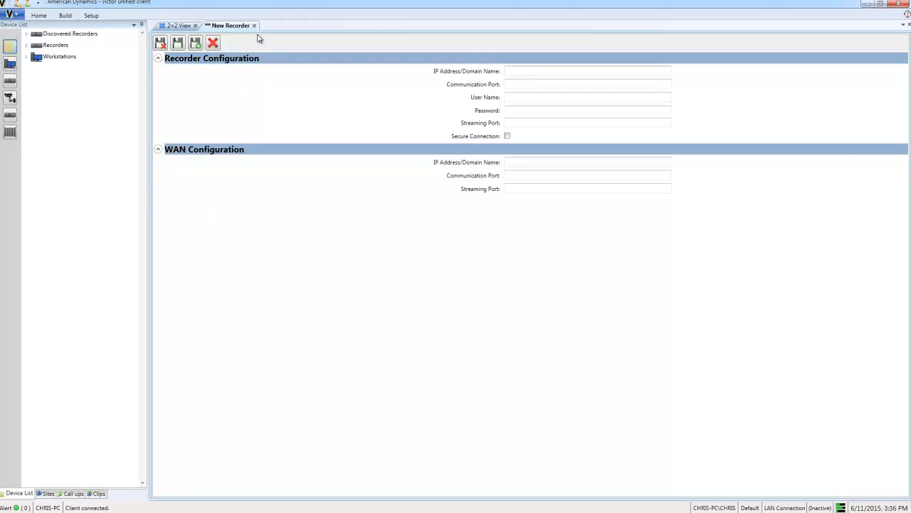
Close the New Recorder form and show Database Settings - Editor Properties in System Values
{"action": "left_click", "coordinate": [91, 14]}
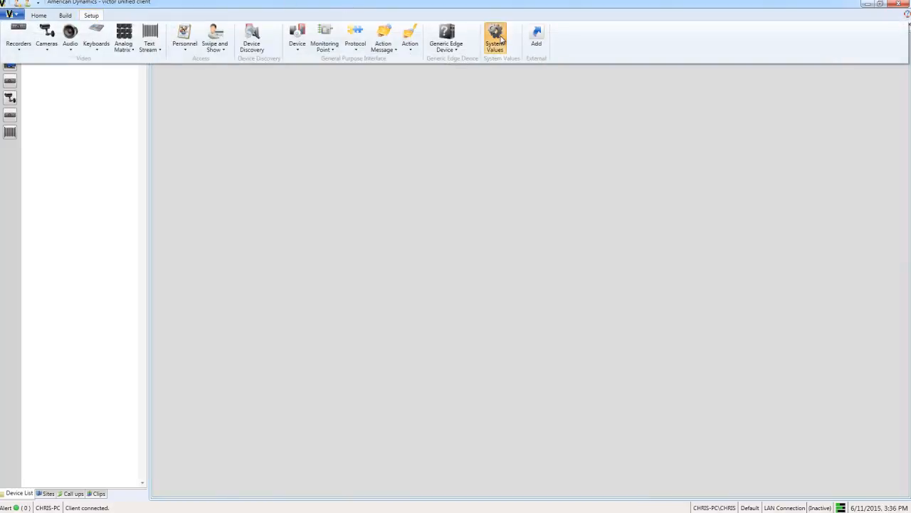
{"action": "left_click", "coordinate": [496, 40]}
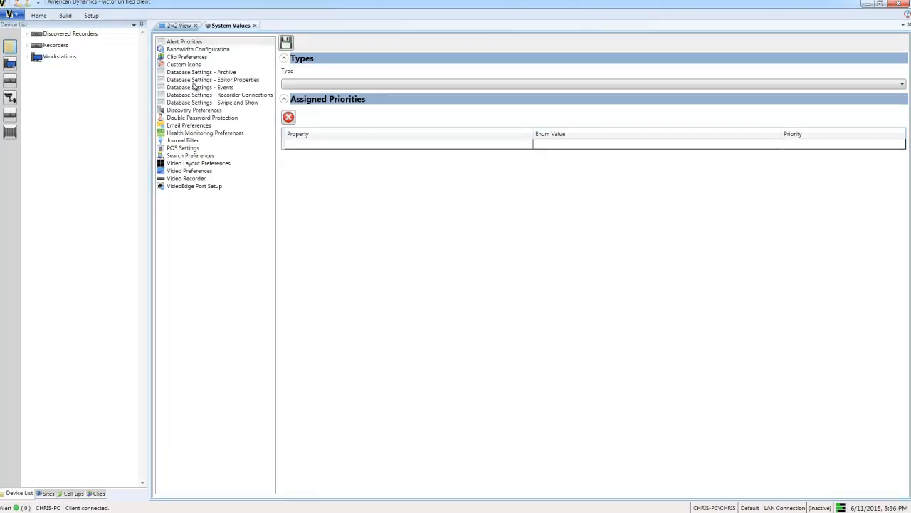
{"action": "left_click", "coordinate": [212, 80]}
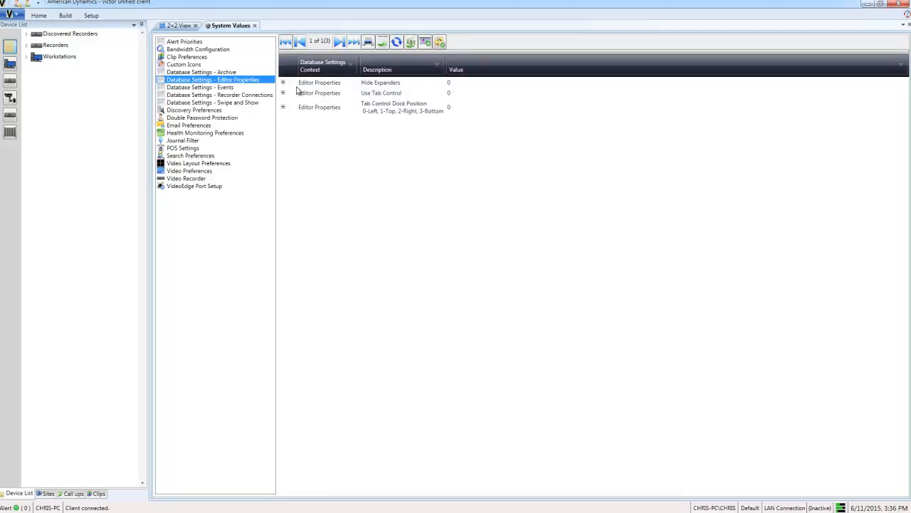
{"action": "mouse_move", "coordinate": [302, 92]}
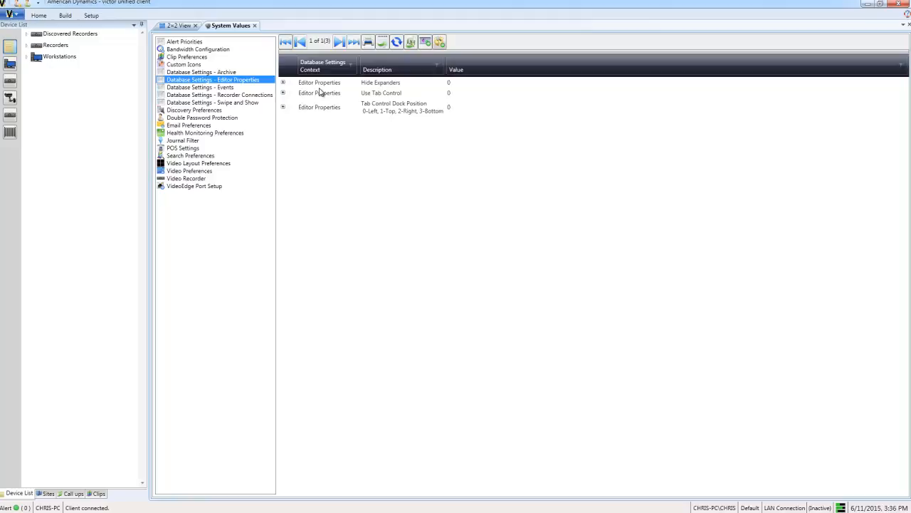
{"action": "mouse_move", "coordinate": [406, 136]}
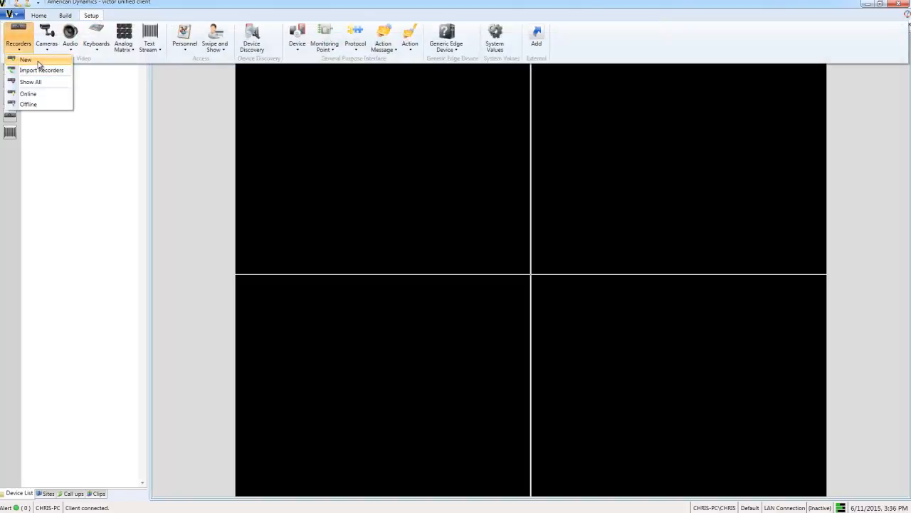
{"action": "left_click", "coordinate": [26, 60]}
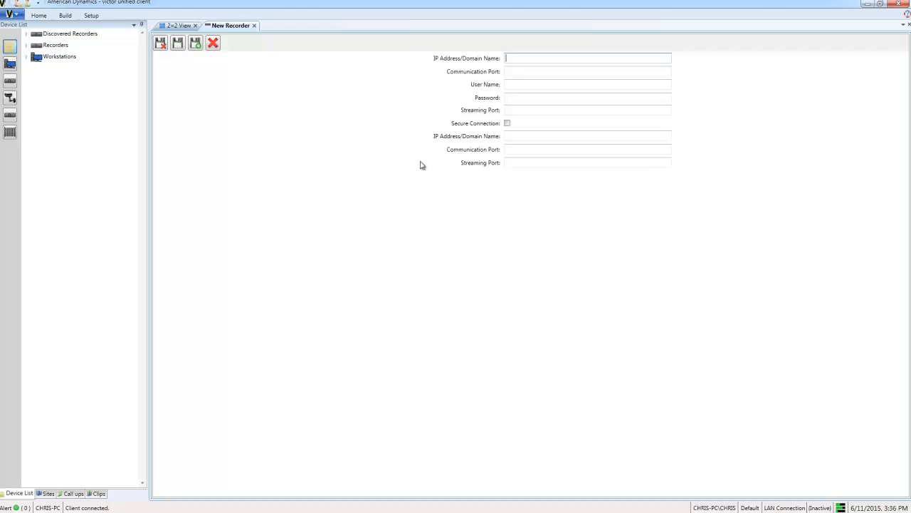
{"action": "mouse_move", "coordinate": [253, 25]}
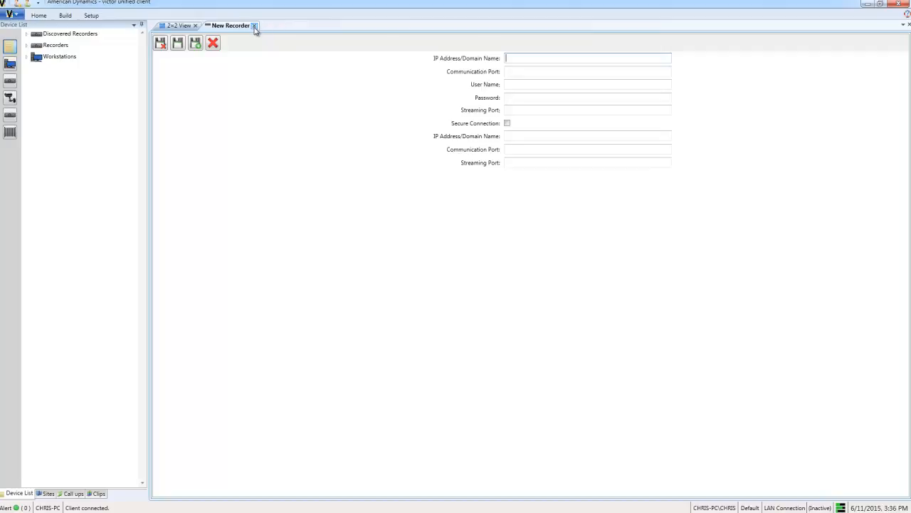
{"action": "left_click", "coordinate": [253, 26]}
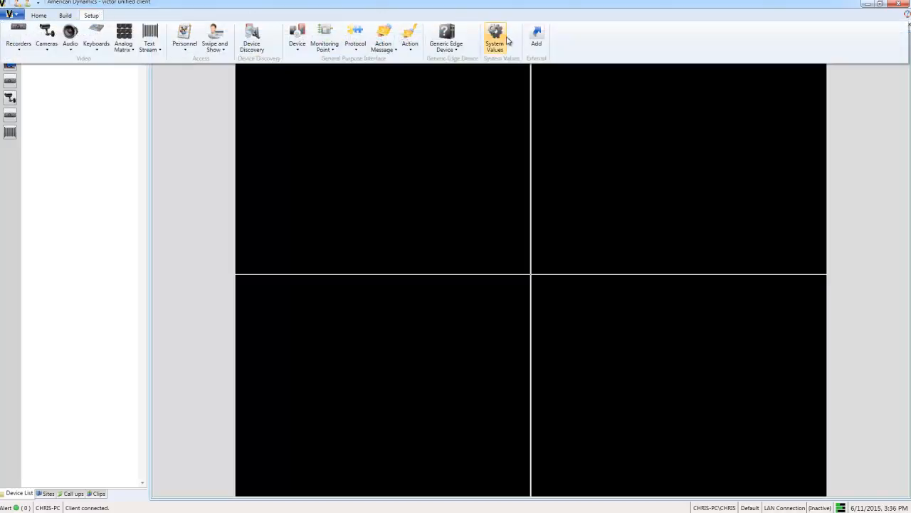
Set Use Tab Control to 1 in Editor Properties and commit the change
{"action": "left_click", "coordinate": [496, 37]}
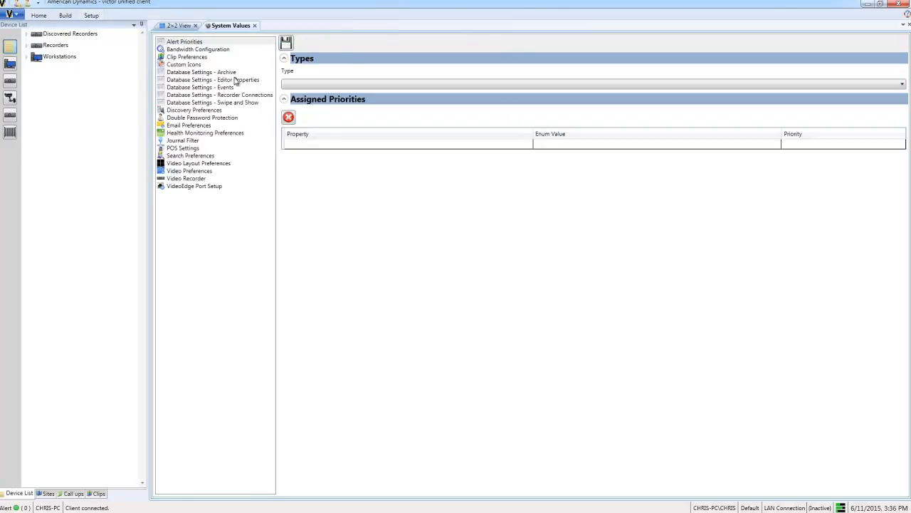
{"action": "left_click", "coordinate": [214, 80]}
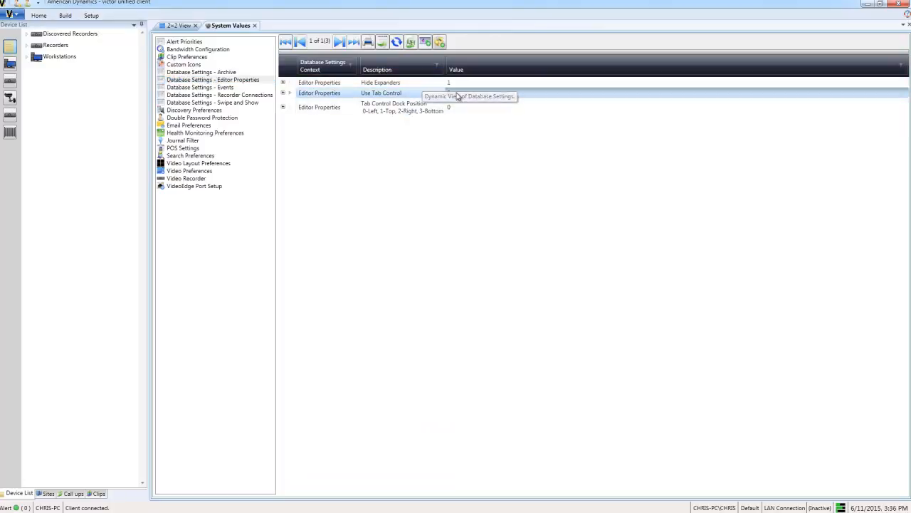
{"action": "mouse_move", "coordinate": [497, 275]}
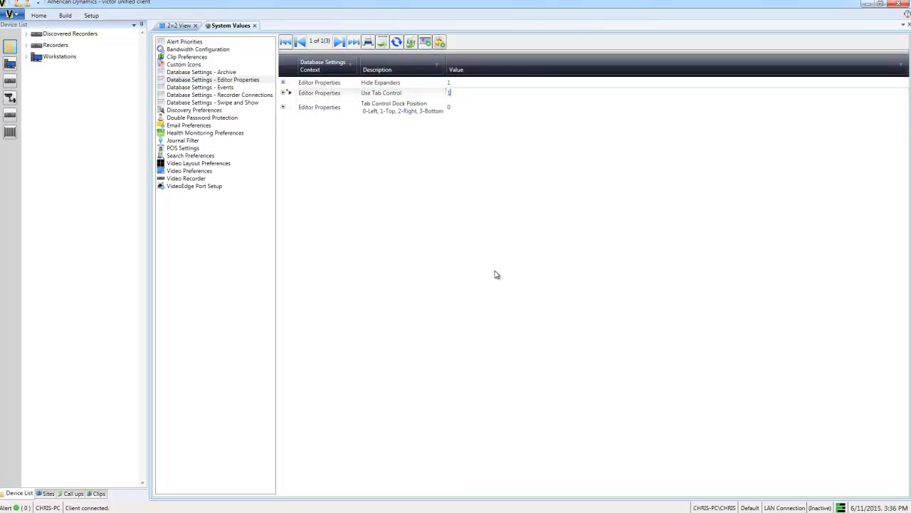
{"action": "left_click", "coordinate": [91, 15]}
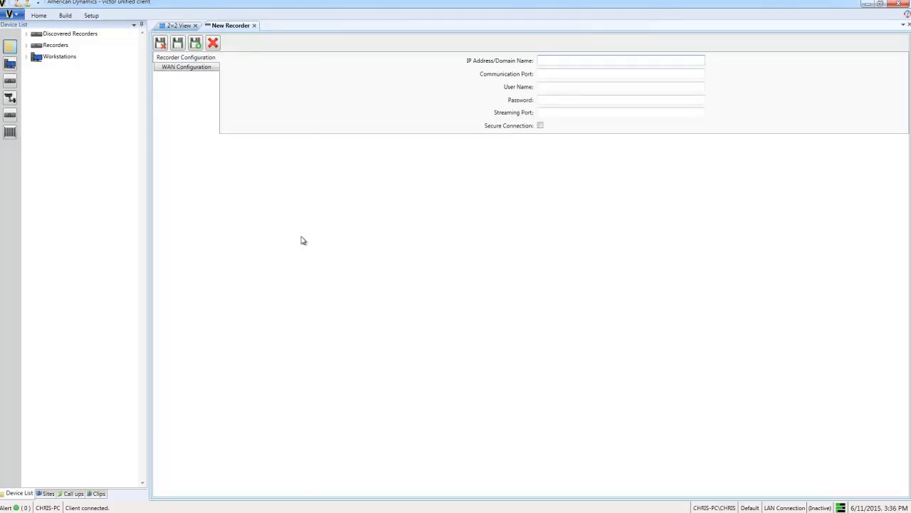
View the WAN Configuration tab of the New Recorder form, then close the form
{"action": "left_click", "coordinate": [620, 60]}
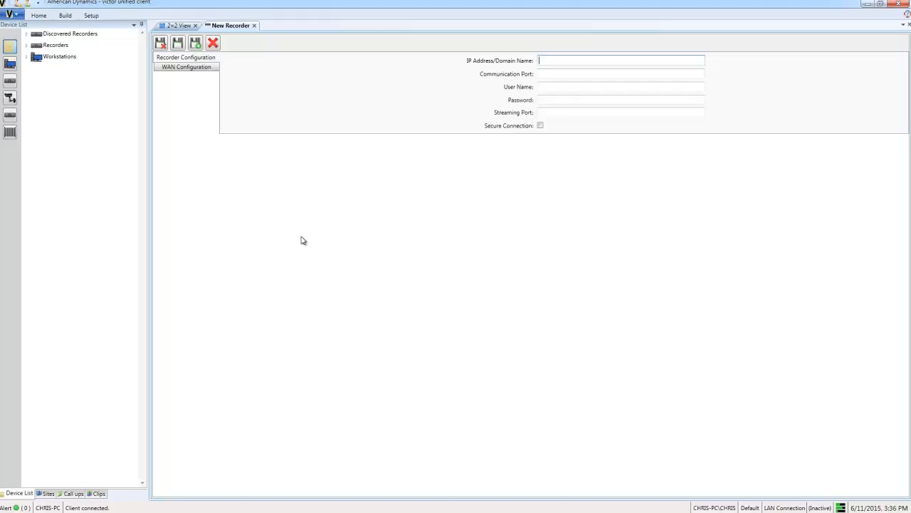
{"action": "left_click", "coordinate": [185, 67]}
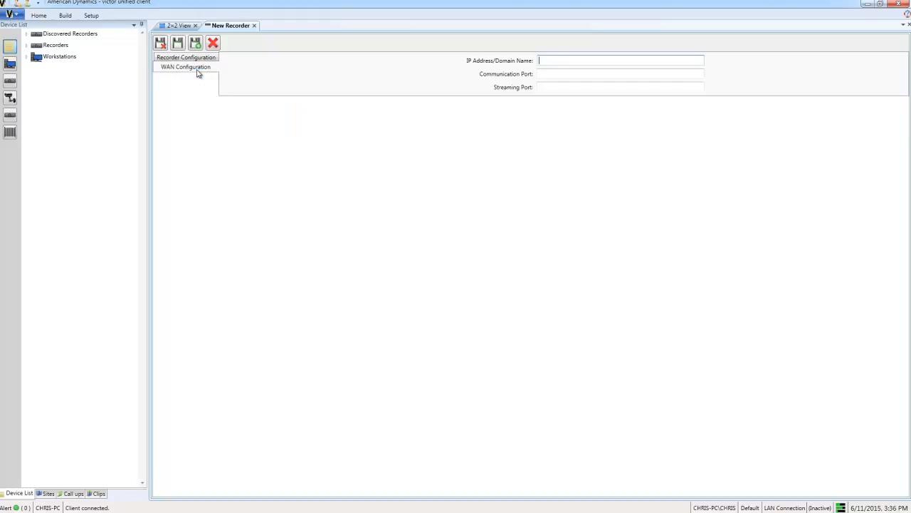
{"action": "left_click", "coordinate": [186, 67]}
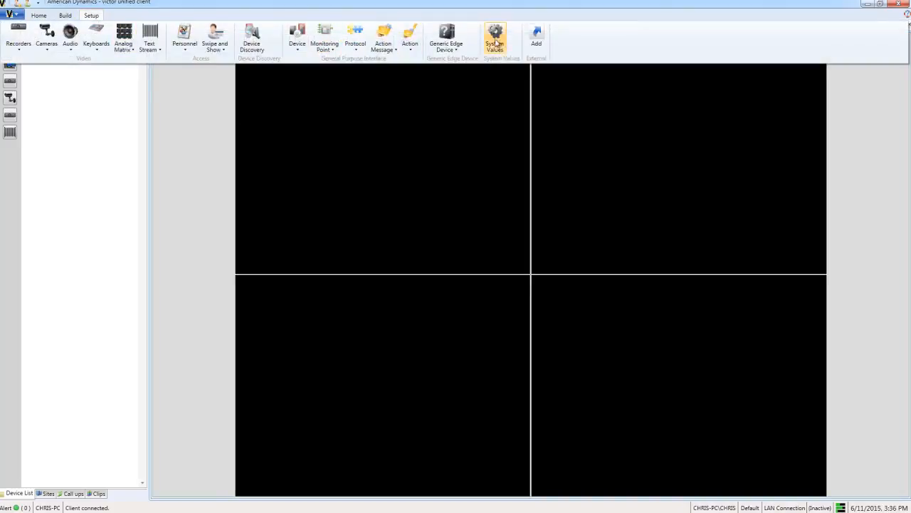
Set Tab Control Dock Position to 2 (Right) in System Values and close the editor
{"action": "left_click", "coordinate": [495, 37]}
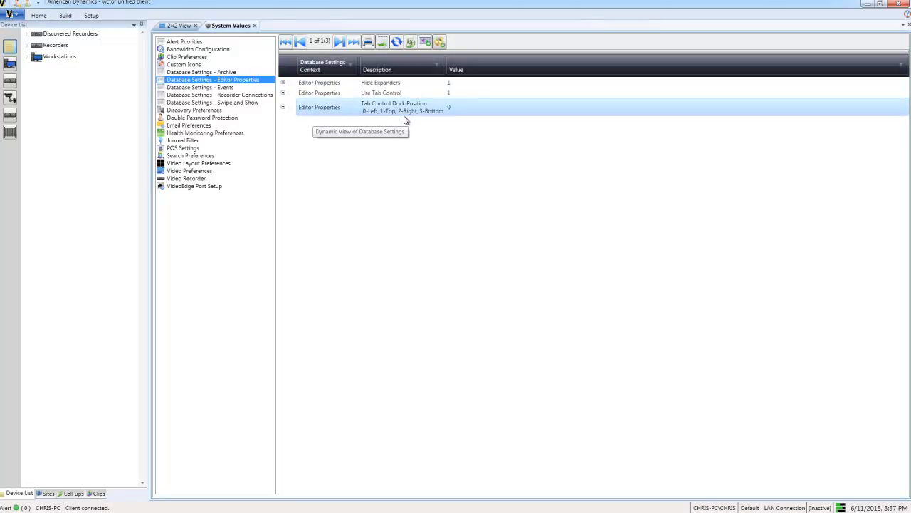
{"action": "mouse_move", "coordinate": [410, 120]}
{"action": "type", "text": "2"}
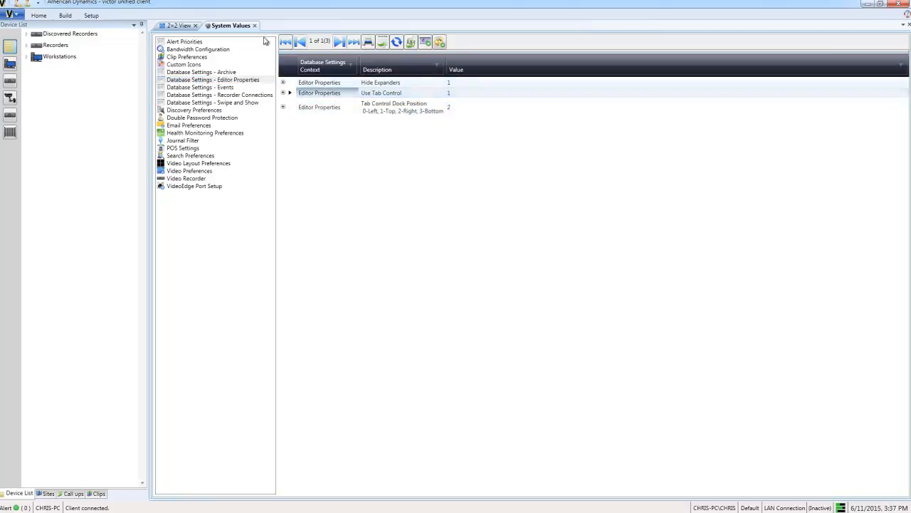
{"action": "left_click", "coordinate": [91, 14]}
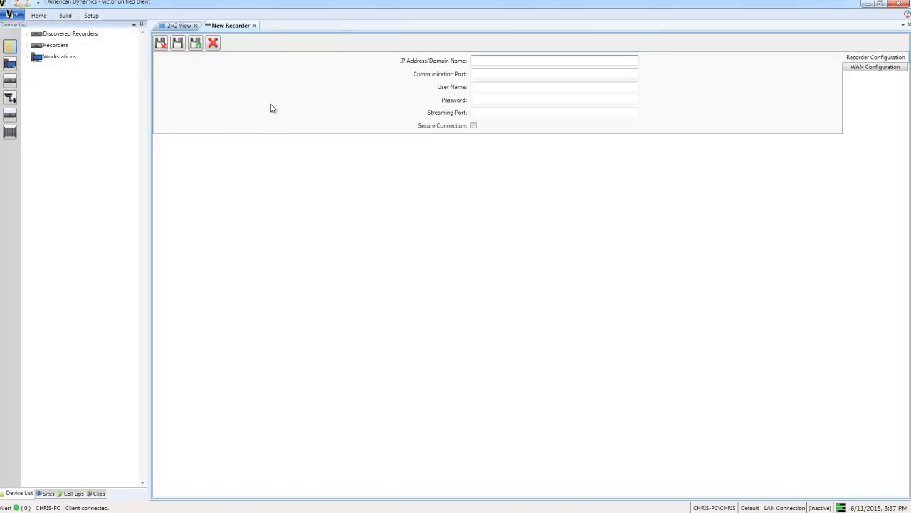
{"action": "mouse_move", "coordinate": [858, 27]}
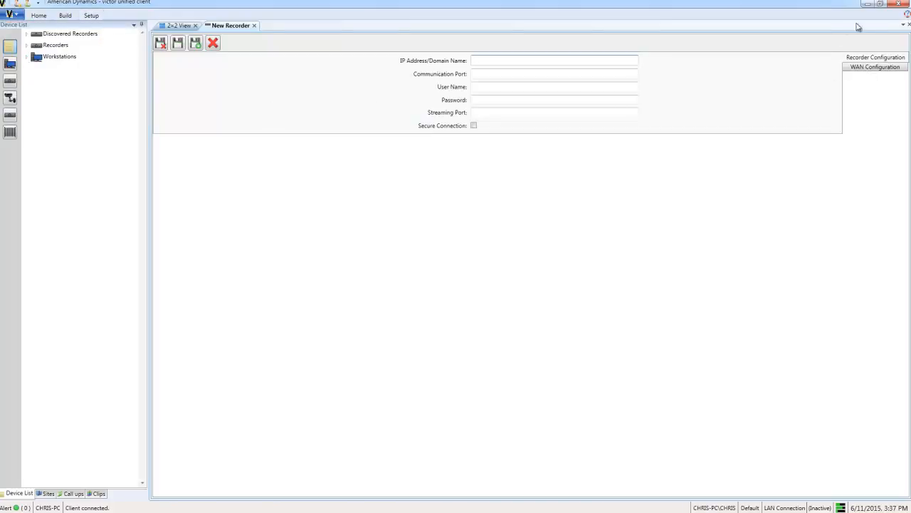
Switch the right-docked tabs to WAN Configuration and back to Recorder Configuration
{"action": "left_click", "coordinate": [875, 67]}
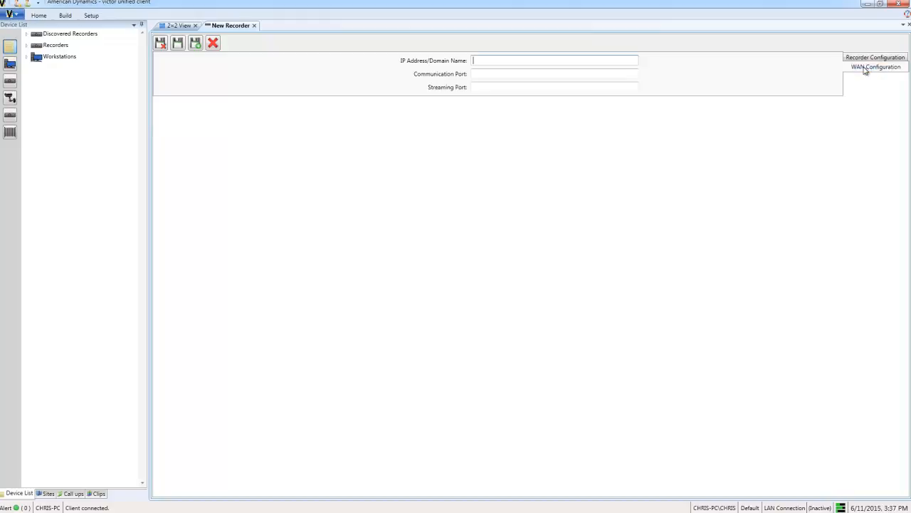
{"action": "left_click", "coordinate": [874, 57]}
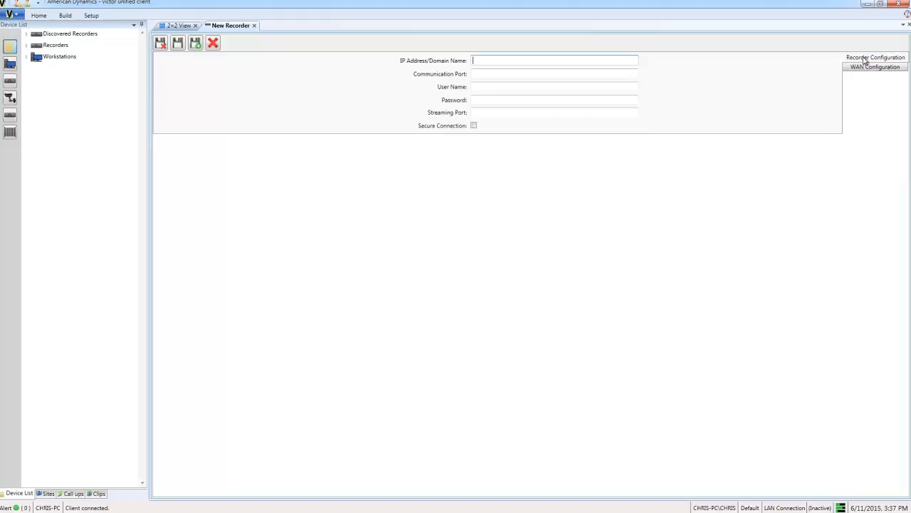